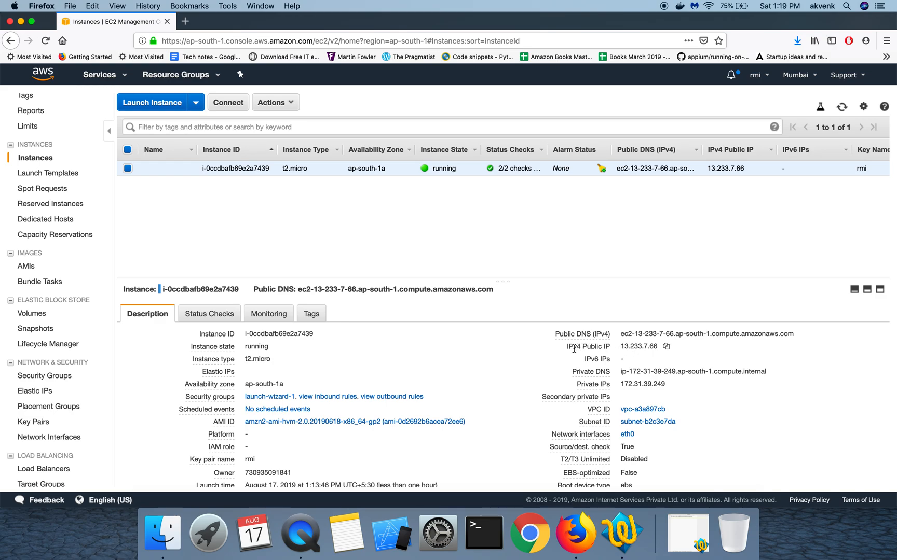
Note the instance's current public IP 13.233.7.66 and go to the Elastic IPs page.
double_click(638, 347)
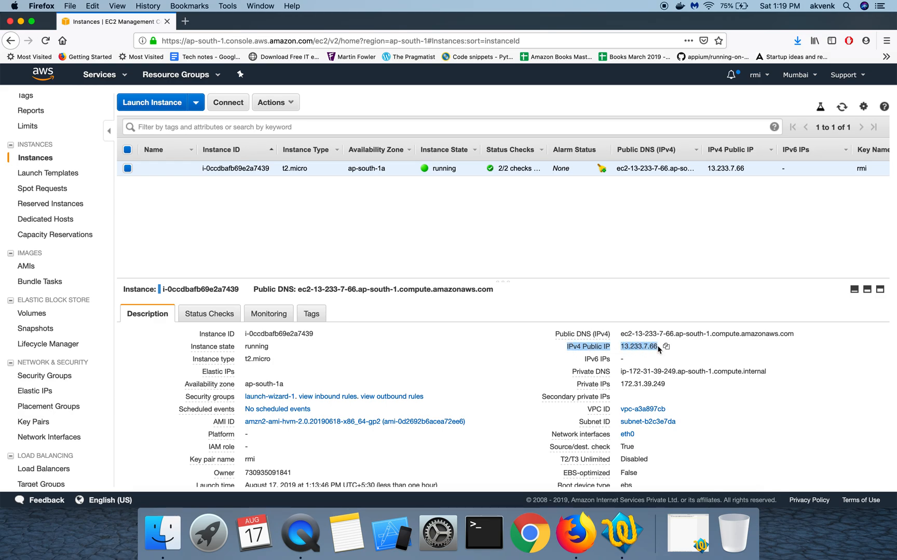
mouse_move(322, 159)
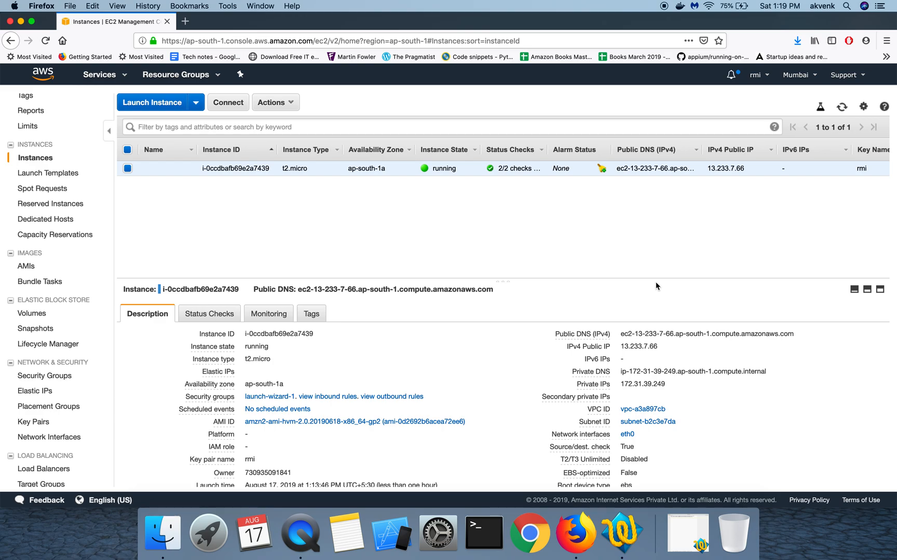
mouse_move(617, 337)
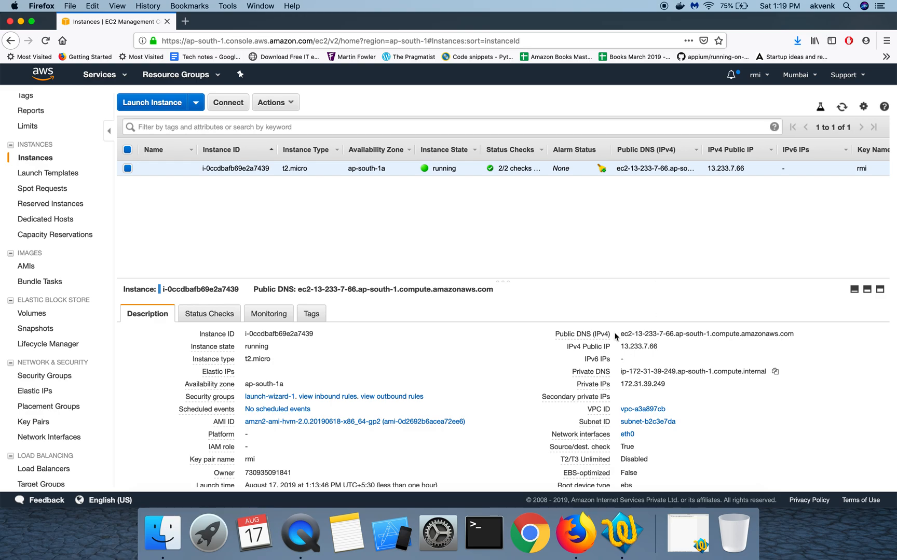
left_click(35, 391)
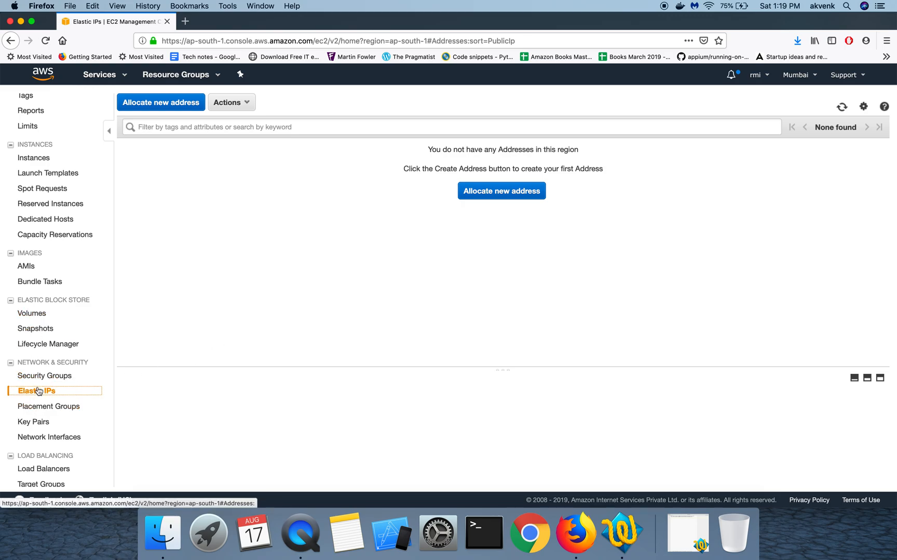
Allocate a new VPC Elastic IP, 13.127.244.145, and return to the addresses list.
scroll("down", 3)
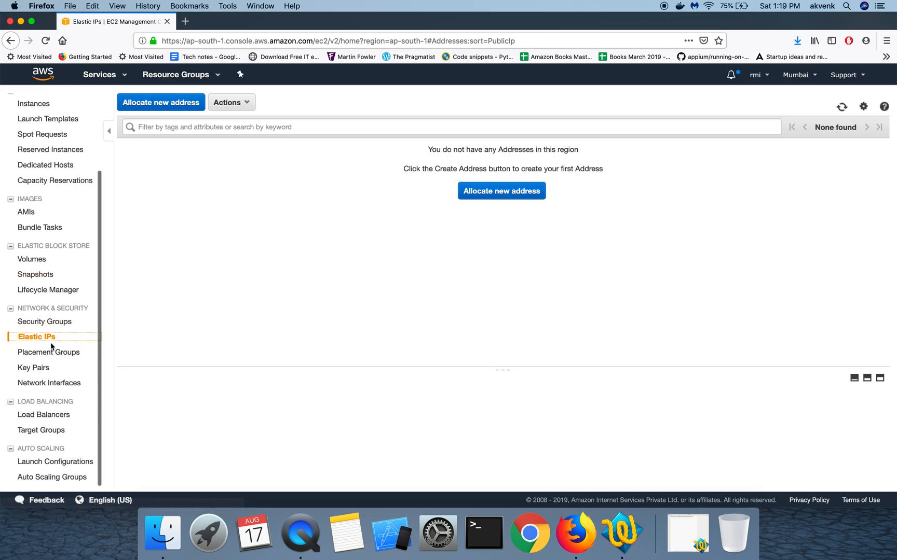
mouse_move(36, 336)
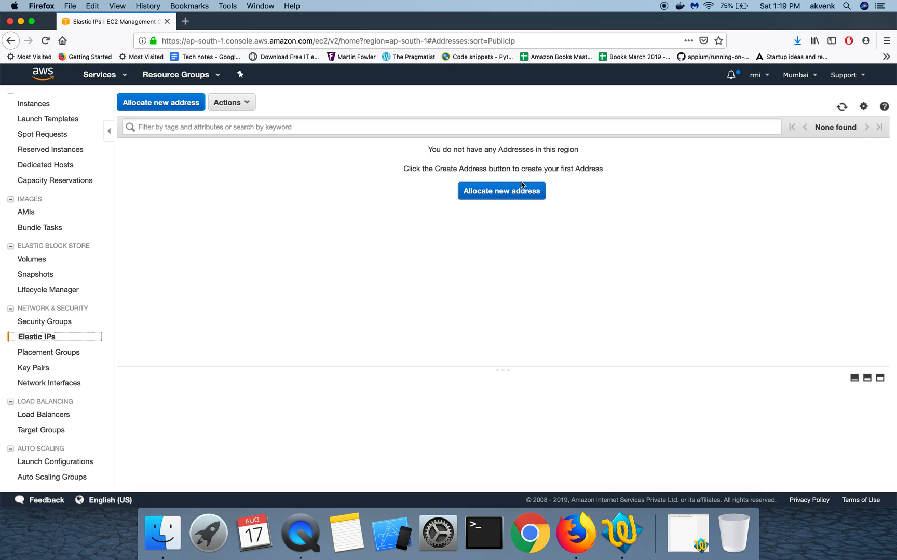
left_click(501, 190)
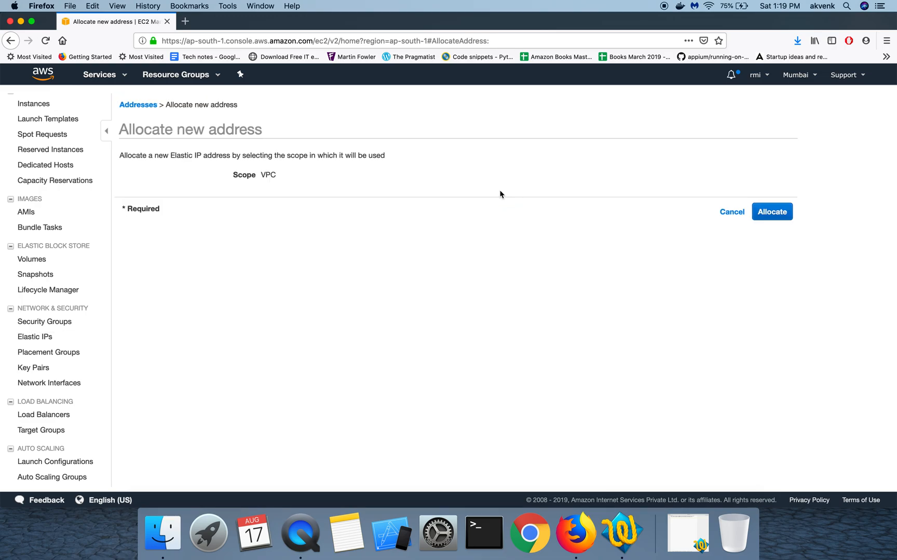
left_click(106, 131)
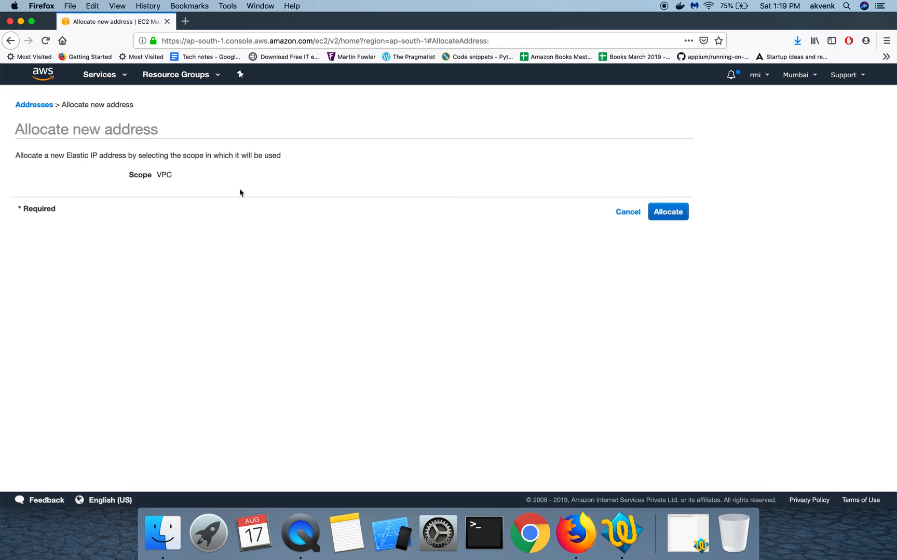
mouse_move(668, 211)
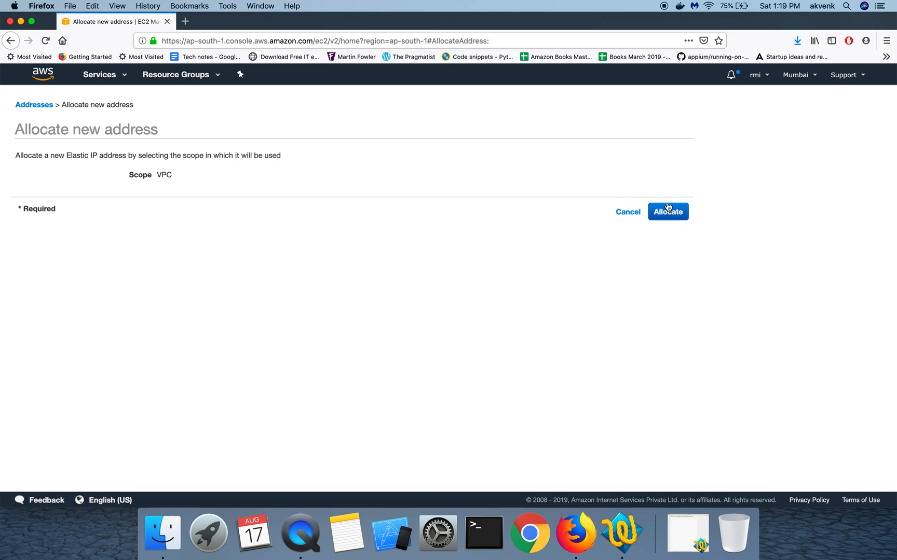
left_click(667, 210)
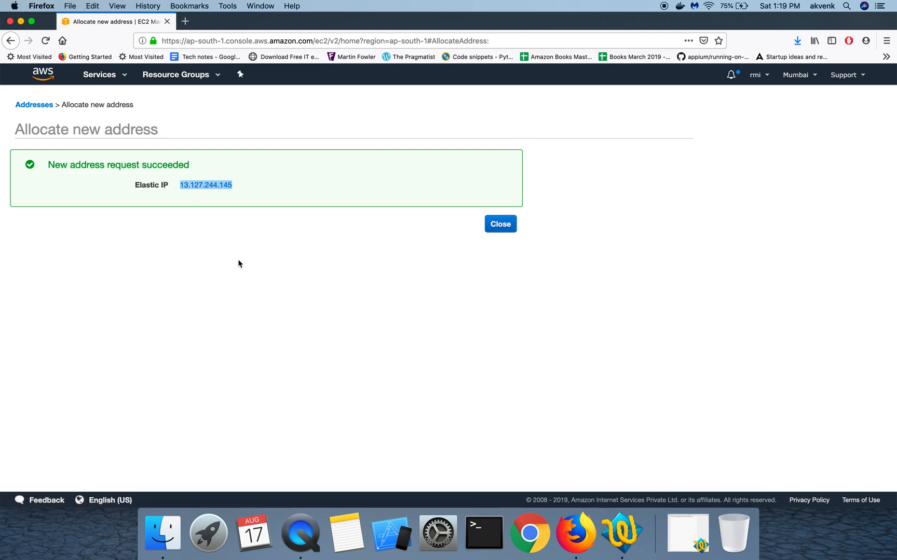
mouse_move(500, 223)
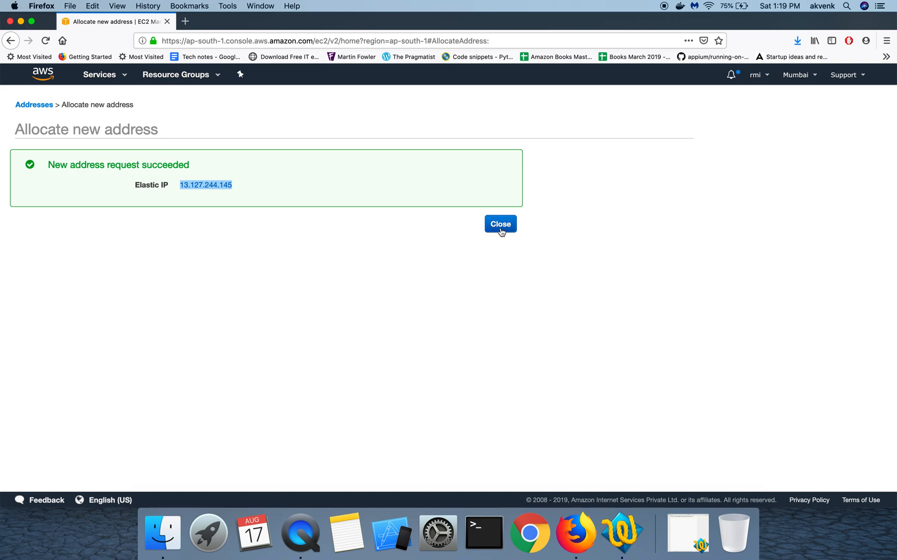
left_click(499, 223)
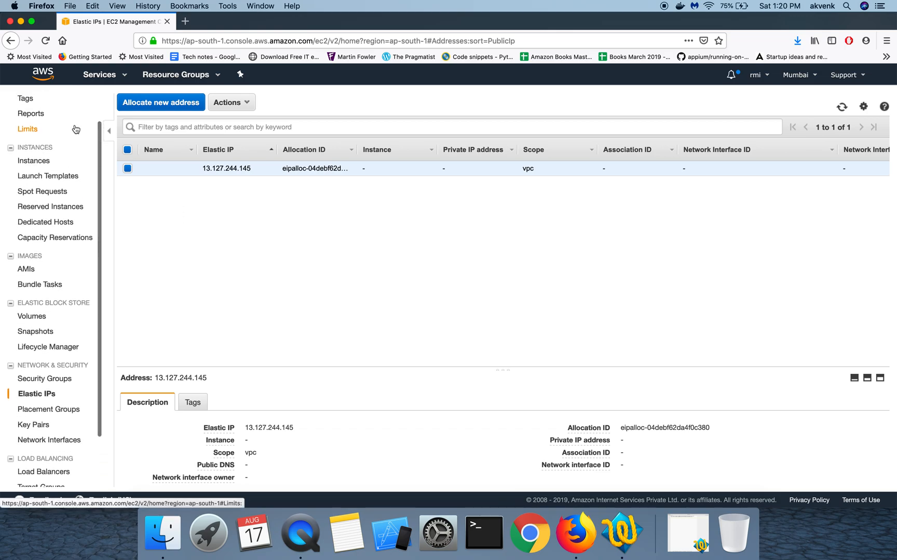
Return to the Instances list and browse the running instance's context-menu actions without choosing one.
scroll("up", 3)
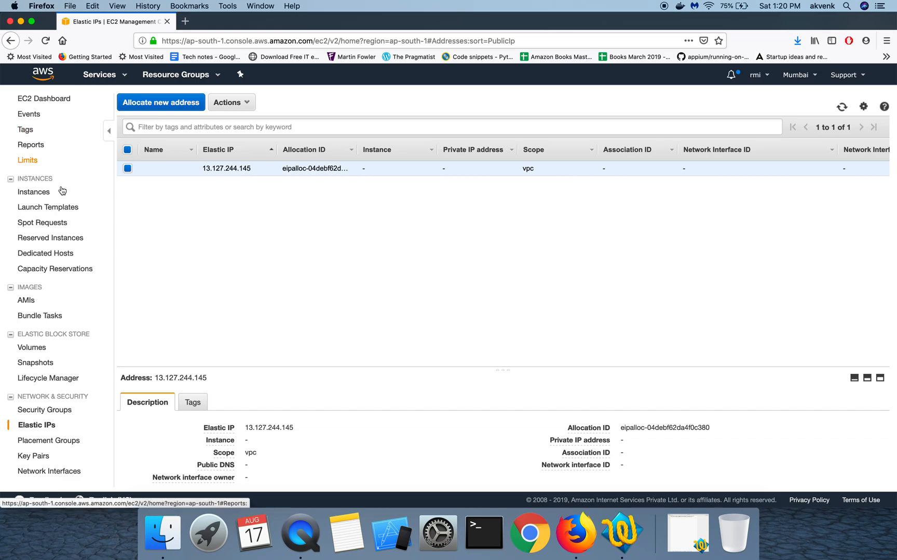
left_click(34, 192)
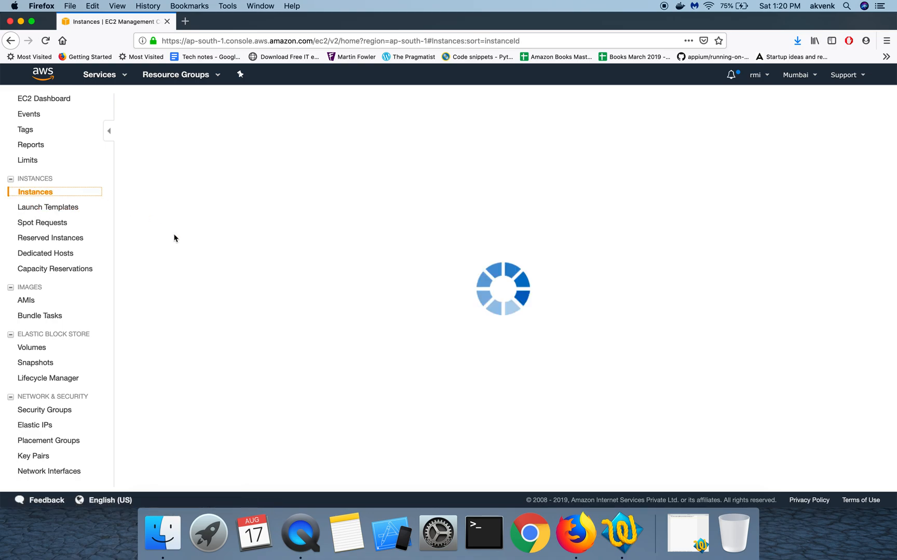
right_click(228, 168)
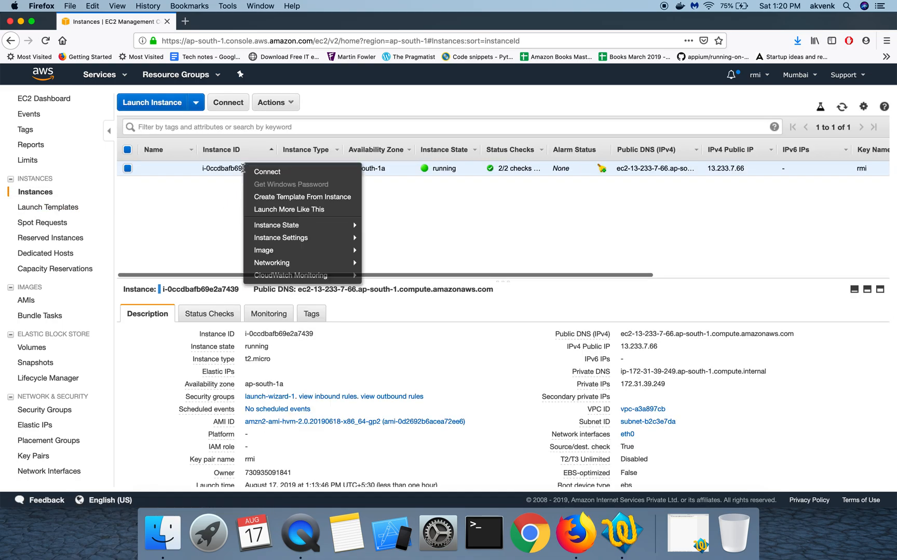
mouse_move(290, 275)
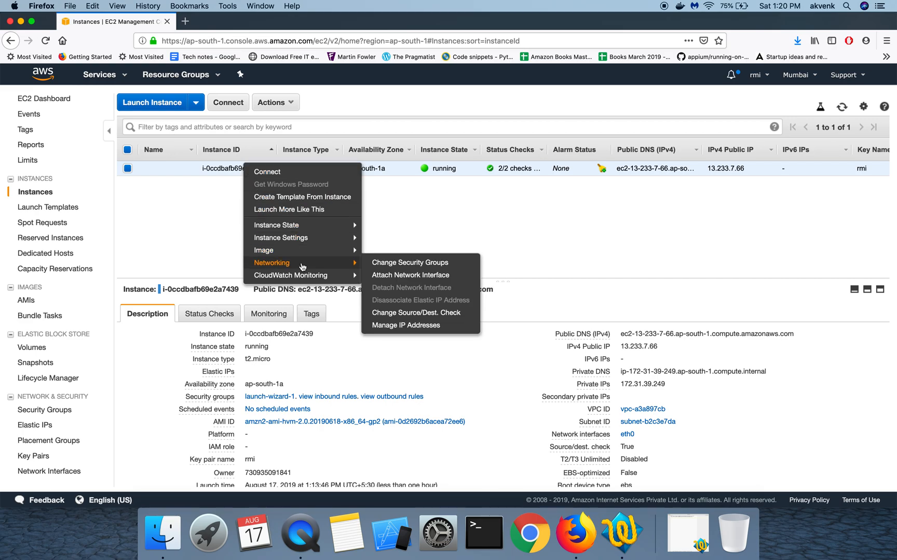
mouse_move(307, 267)
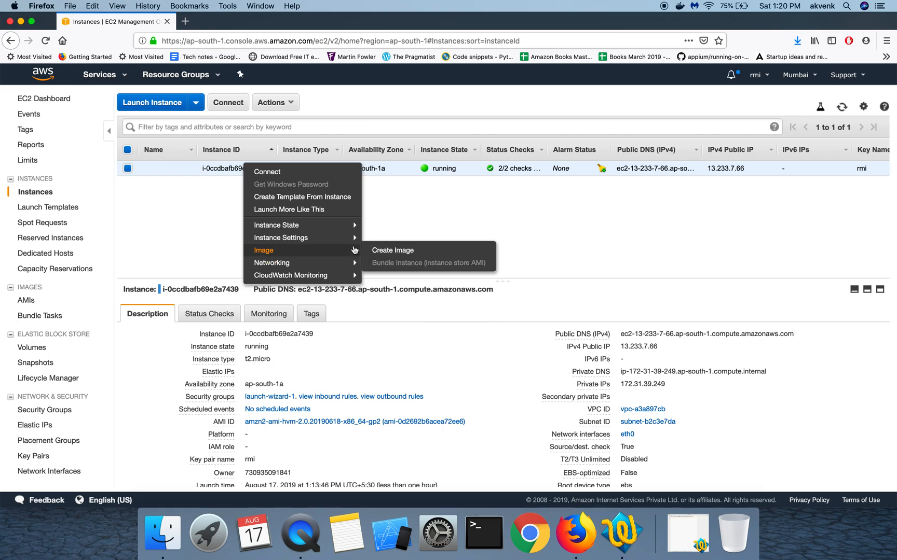
mouse_move(280, 237)
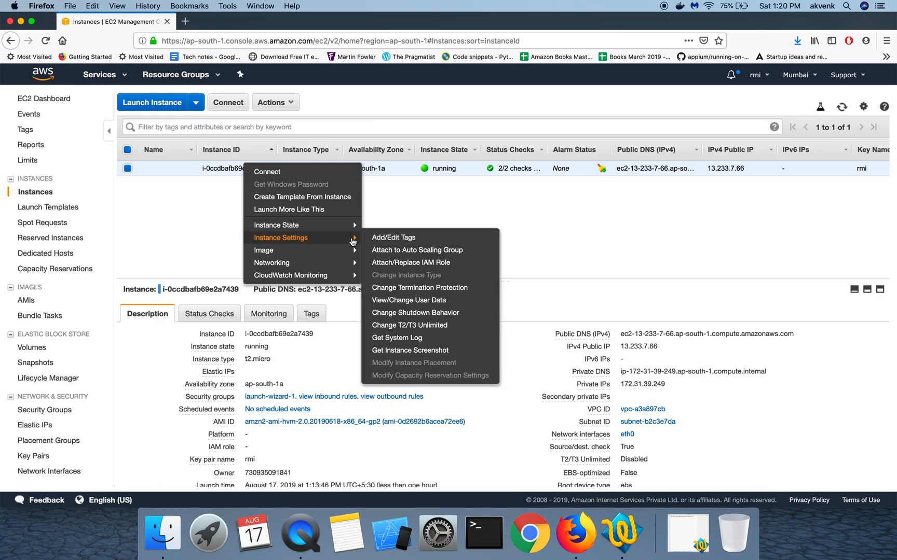
left_click(420, 211)
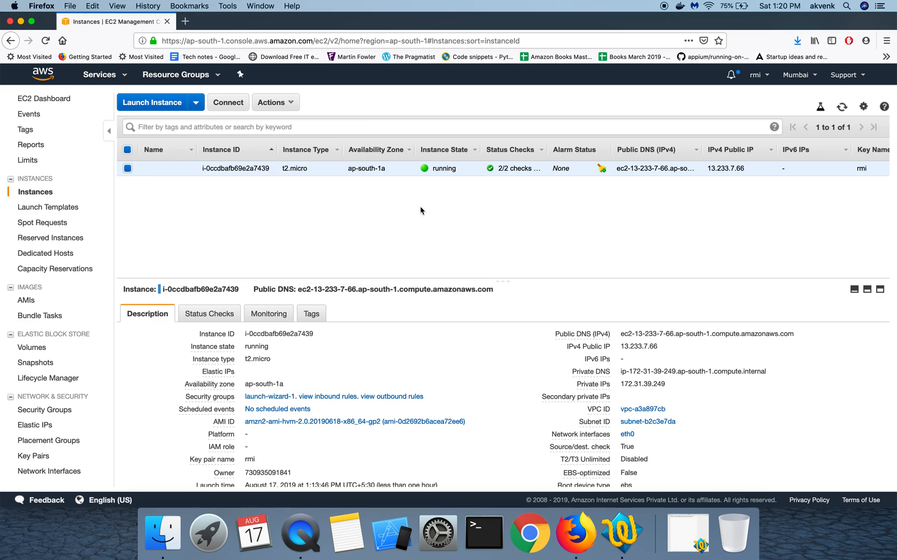
Choose Associate address for Elastic IP 13.127.244.145 from the Actions menu.
left_click(34, 424)
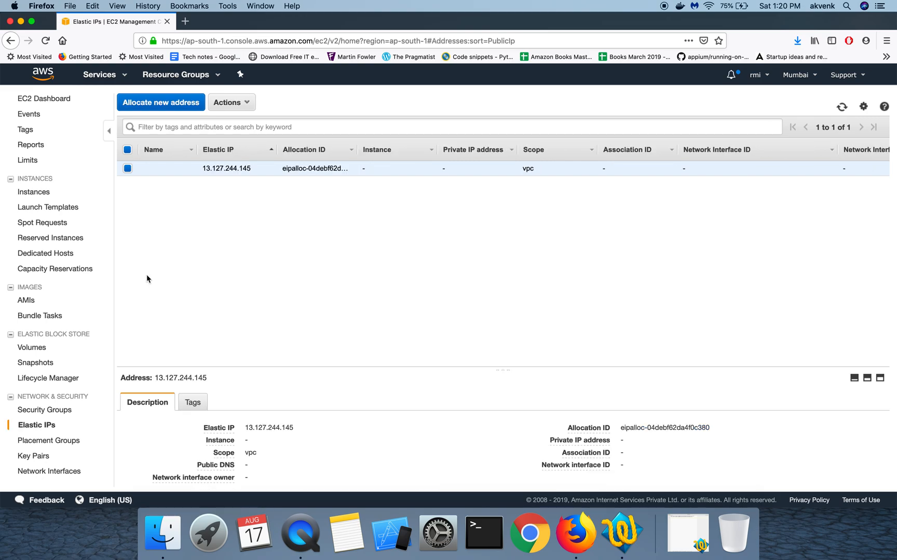
mouse_move(36, 424)
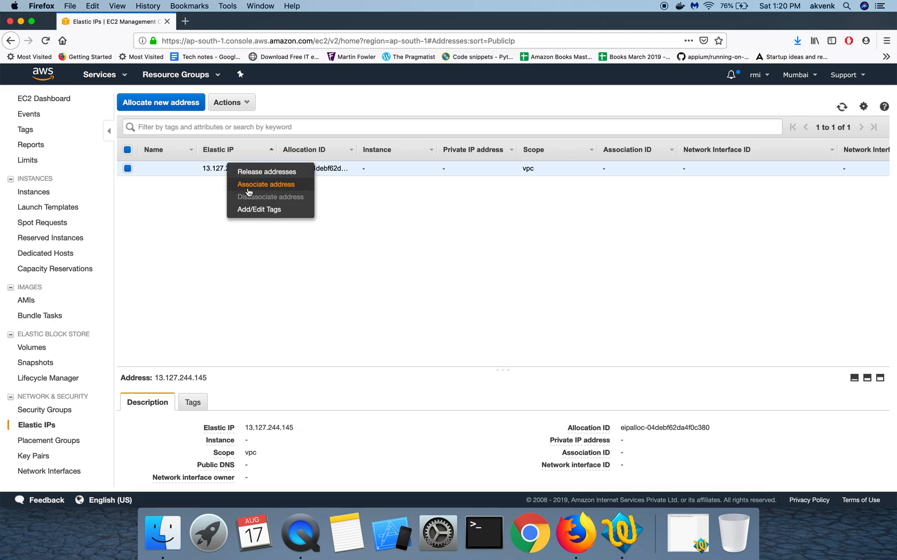
left_click(266, 184)
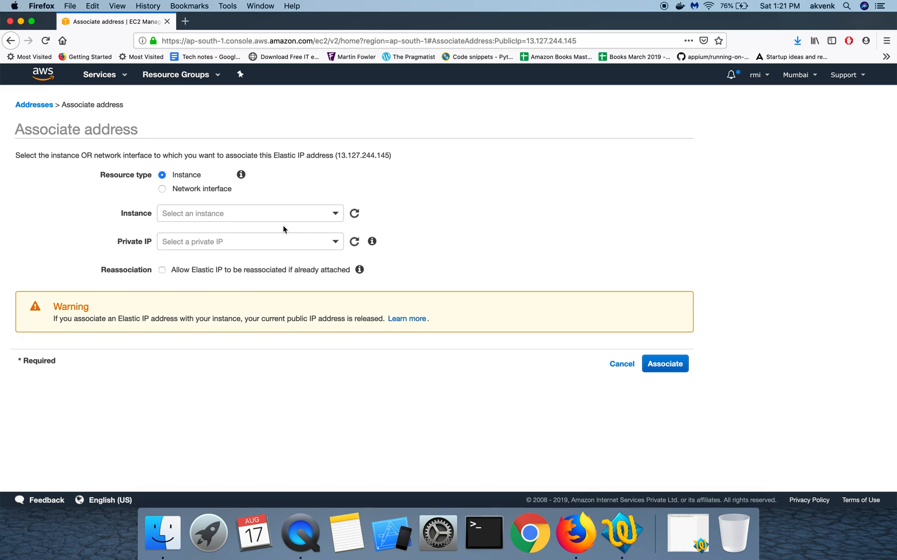
Associate the address with instance i-0ccdbafb69e2a7439 at private IP 172.31.39.249 and confirm.
left_click(249, 214)
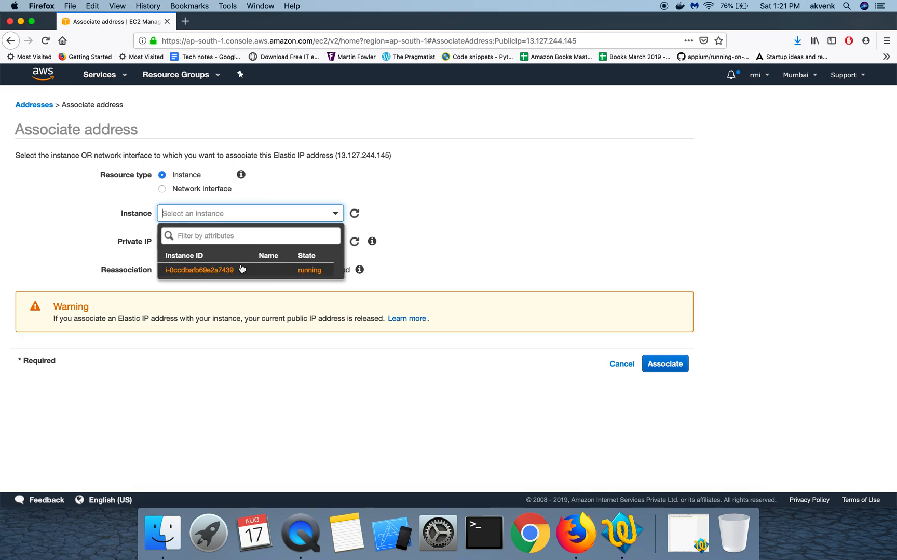
mouse_move(209, 277)
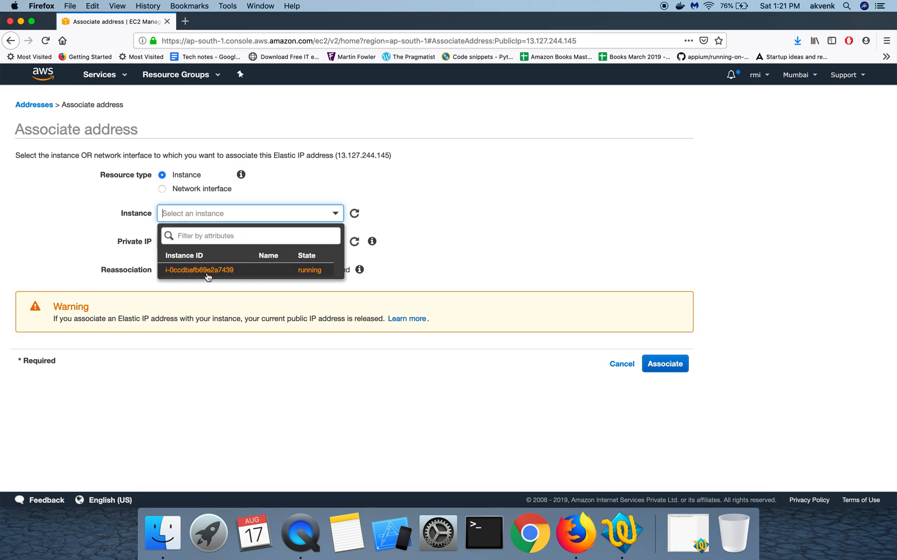
left_click(199, 269)
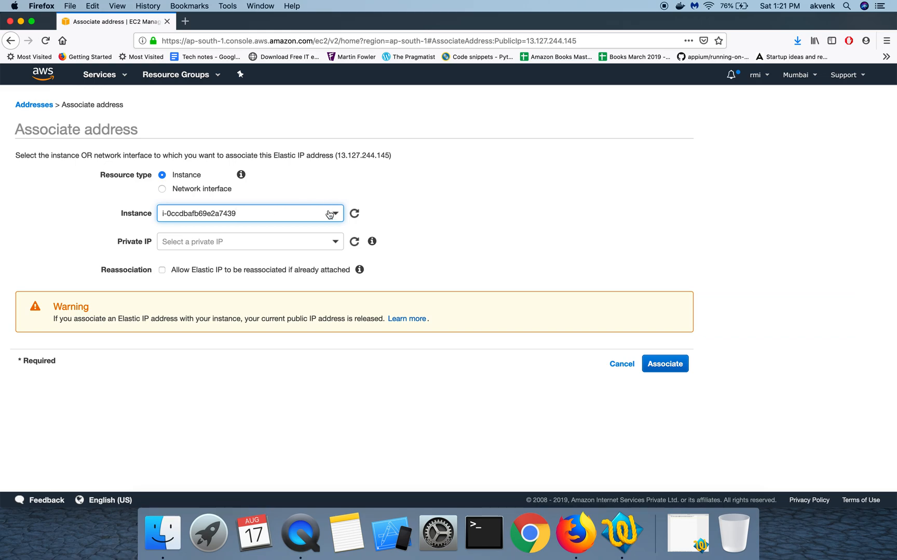
left_click(246, 214)
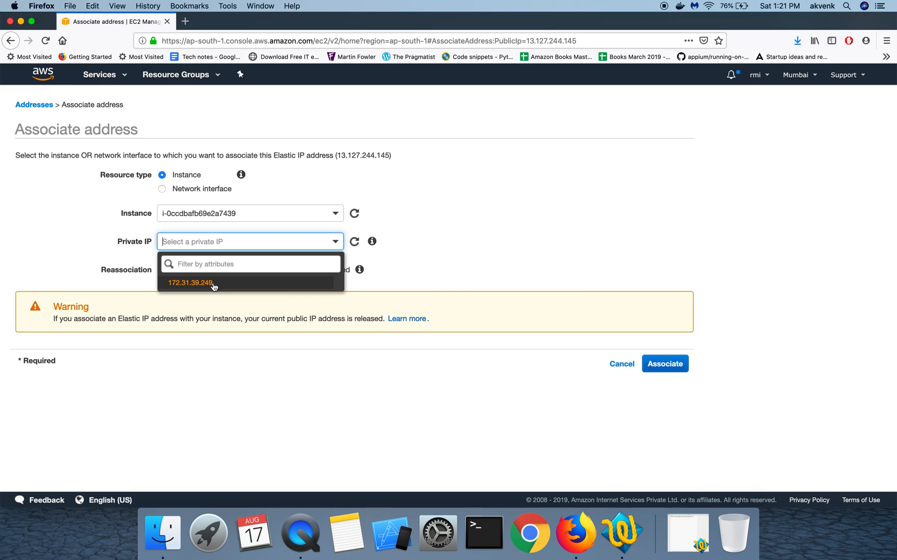
mouse_move(372, 242)
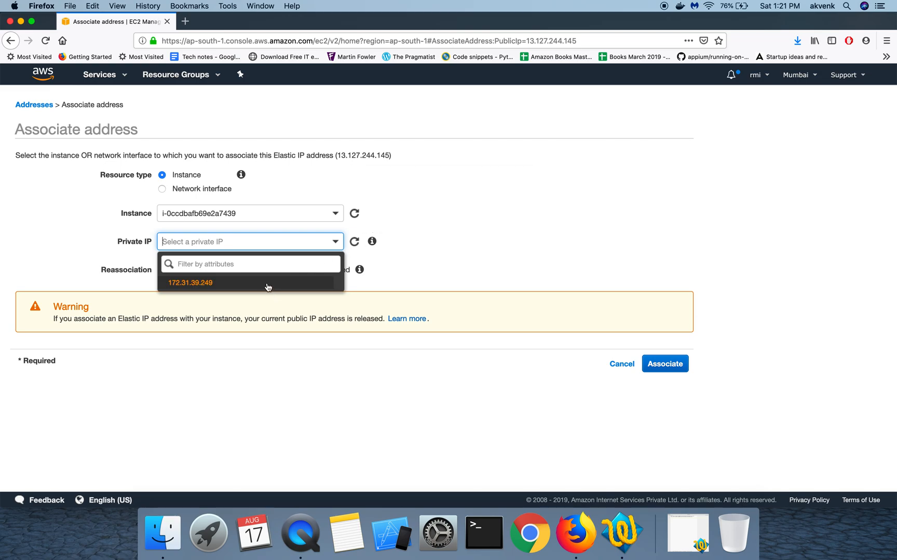
left_click(190, 283)
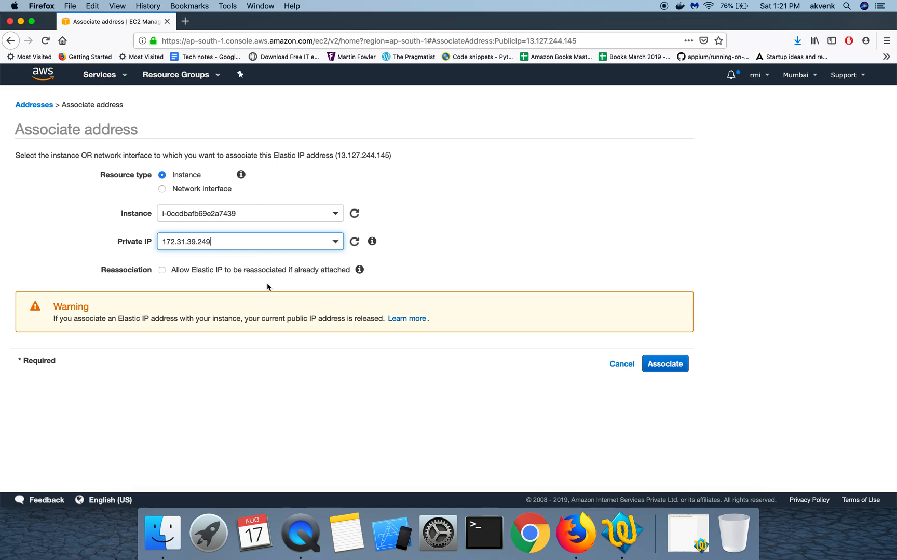
mouse_move(629, 301)
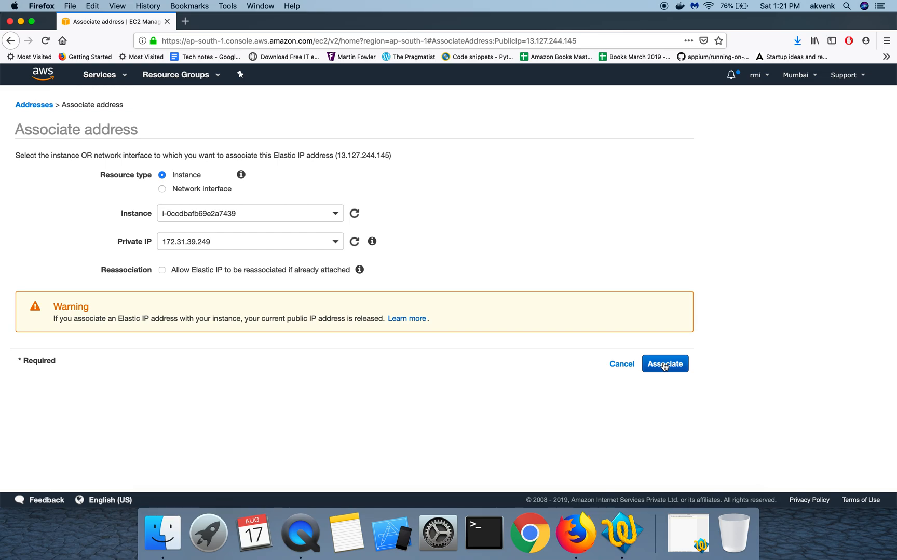
mouse_move(66, 329)
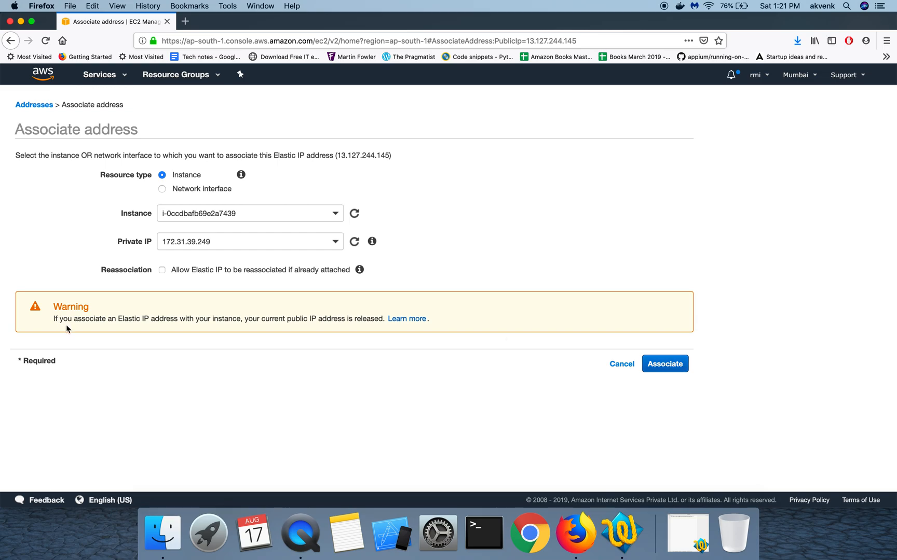
mouse_move(212, 342)
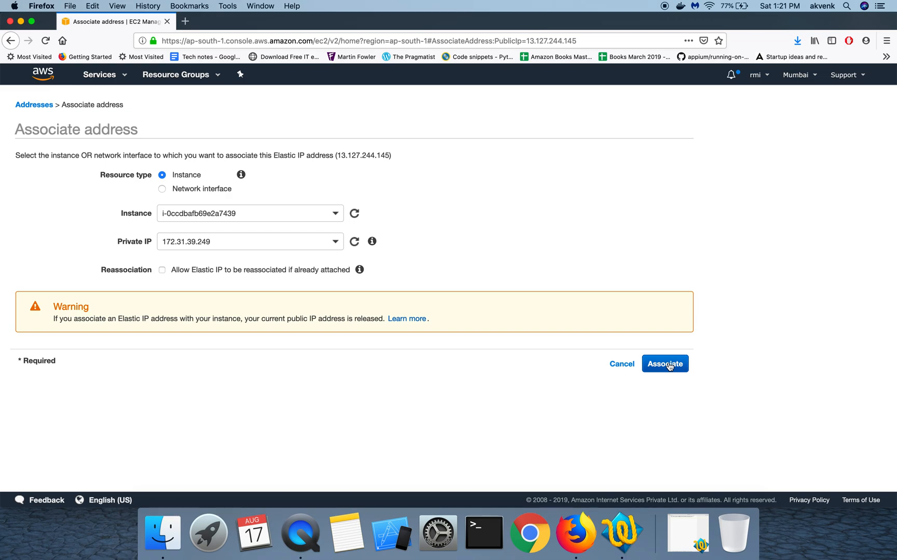
left_click(665, 363)
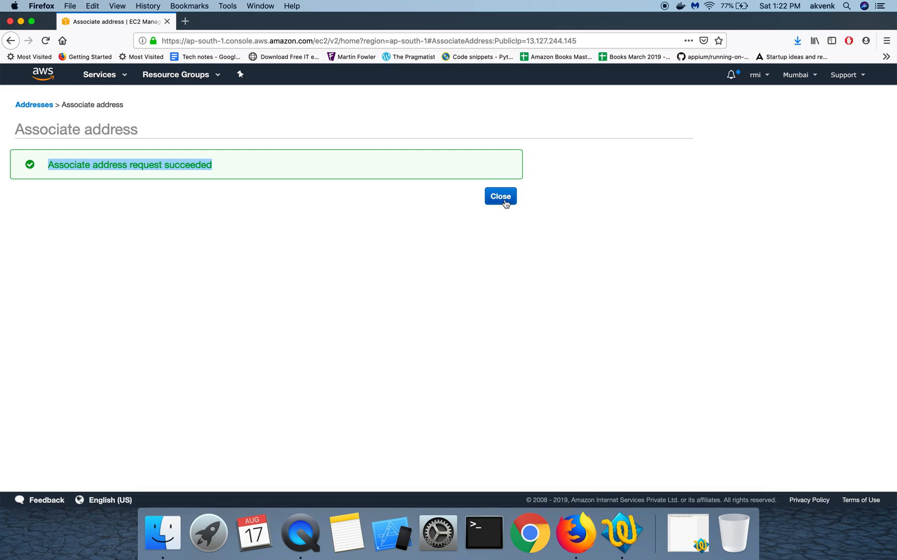
left_click(499, 196)
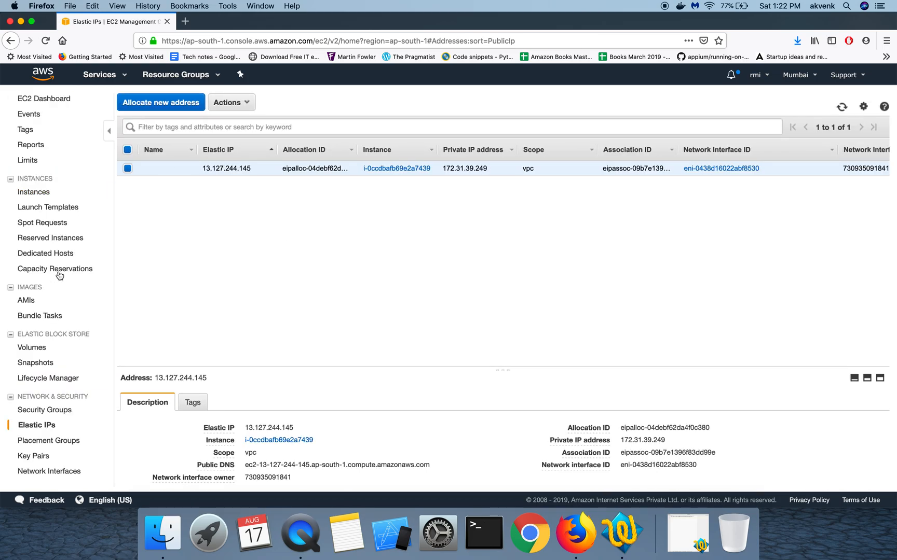
Return to the Instances list and verify the instance's IPv4 public IP is now 13.127.244.145.
left_click(34, 192)
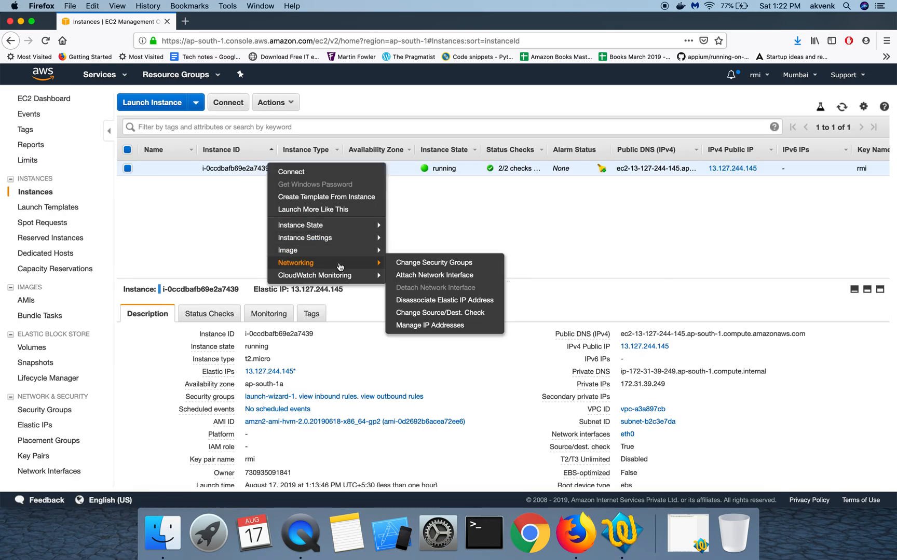
mouse_move(444, 300)
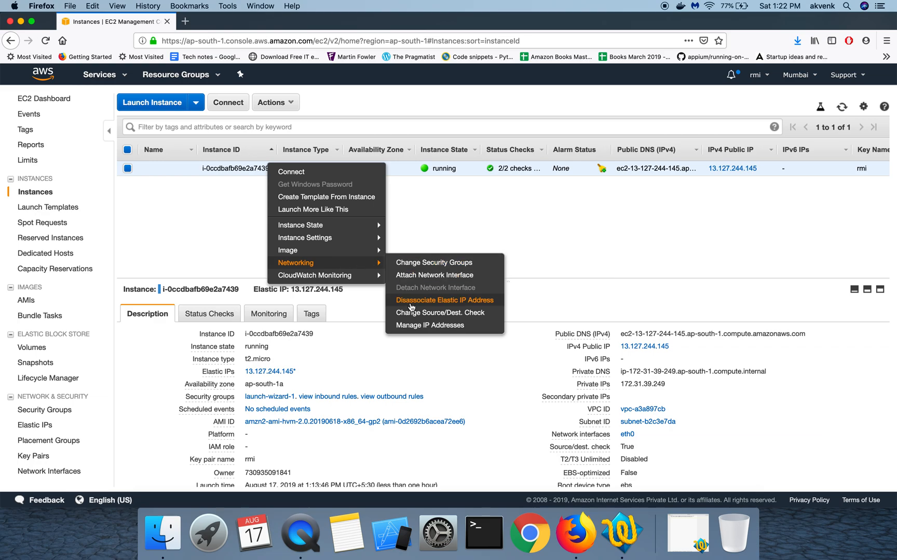
mouse_move(569, 248)
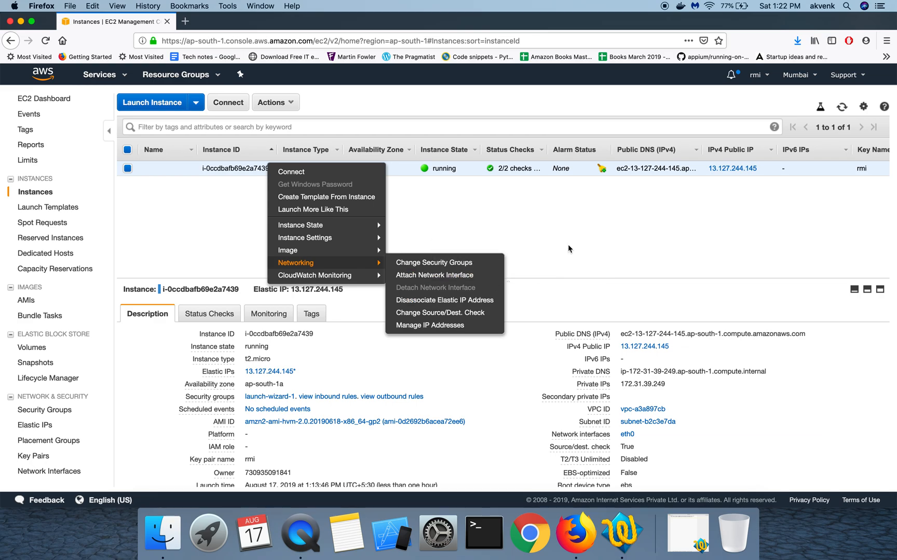
left_click(569, 248)
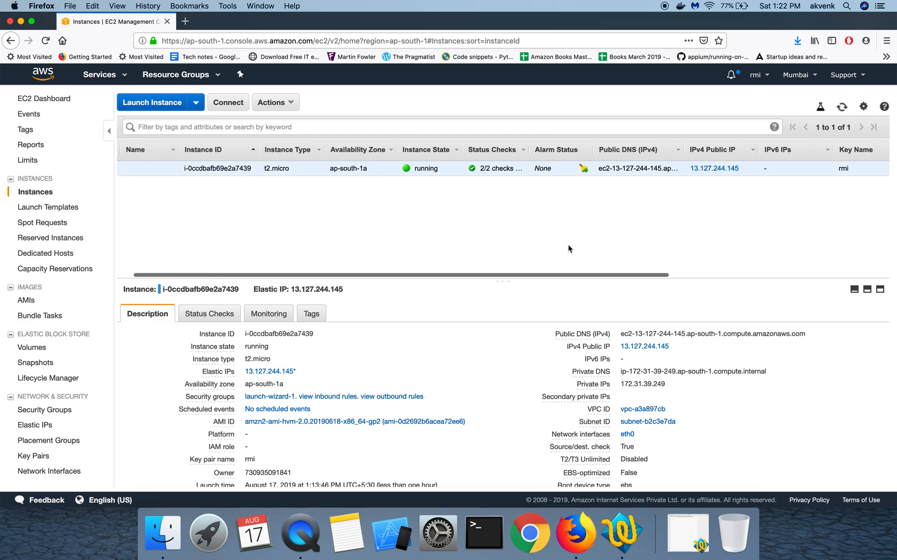
scroll("right", 3)
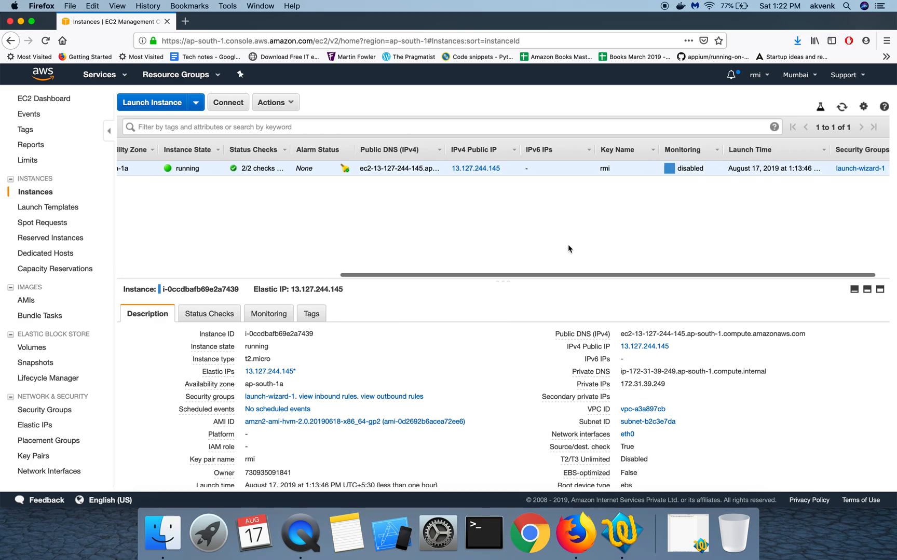
scroll("left", 3)
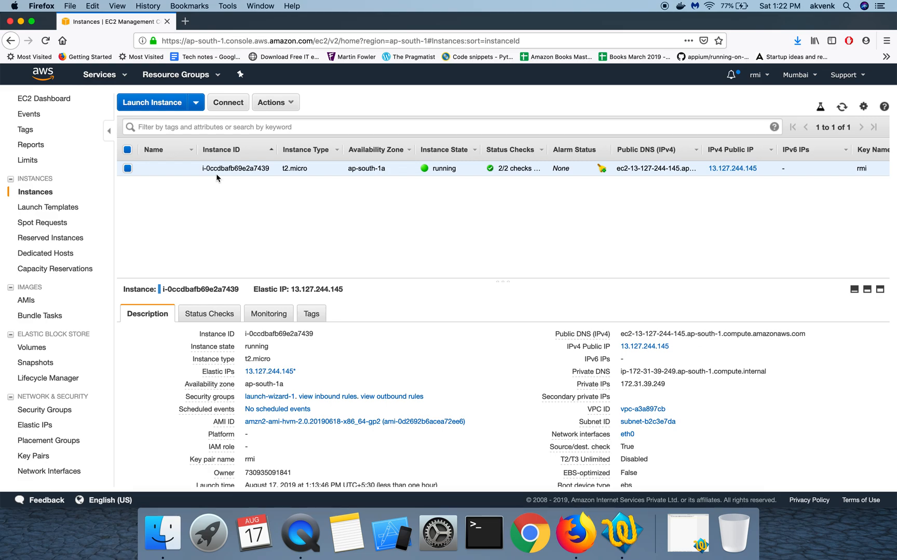
mouse_move(234, 220)
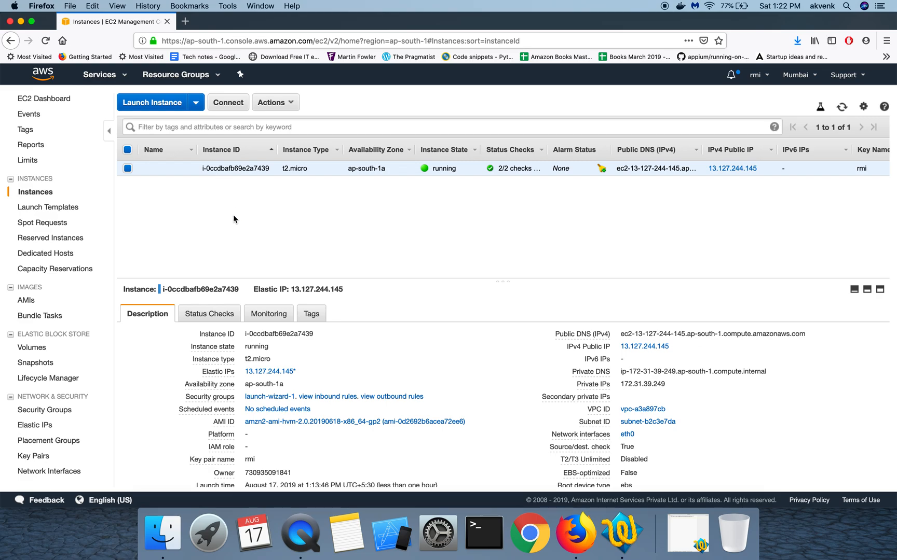